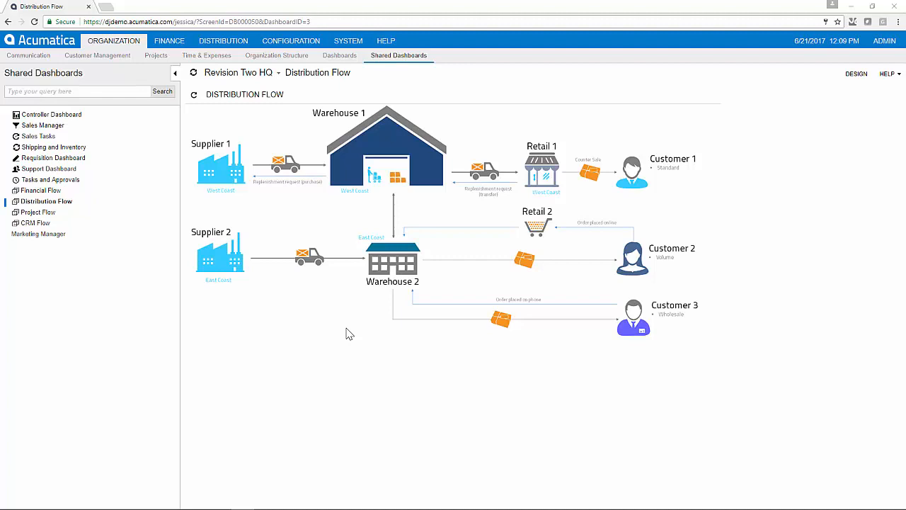
{"action": "mouse_move", "coordinate": [223, 40]}
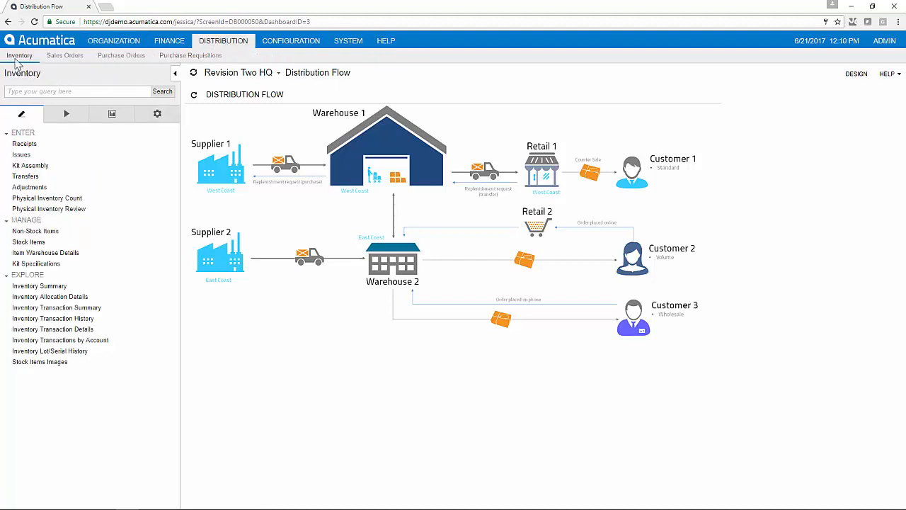
{"action": "mouse_move", "coordinate": [130, 237]}
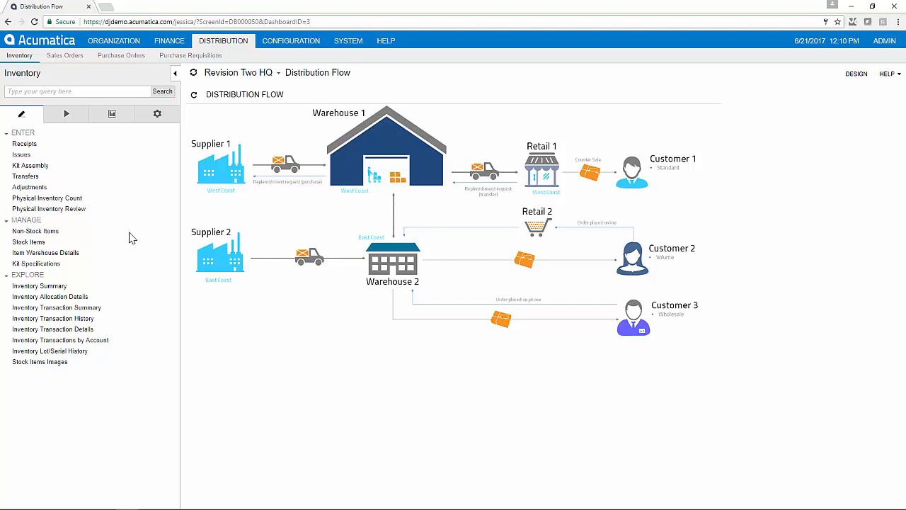
- Open stock item CONGRILL and check its valuation method options, keeping Average
{"action": "left_click", "coordinate": [30, 241]}
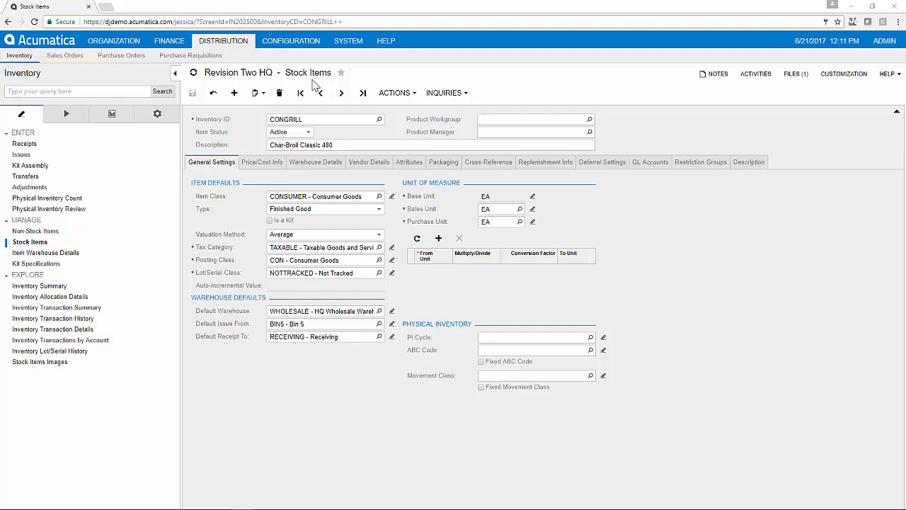
{"action": "mouse_move", "coordinate": [234, 169]}
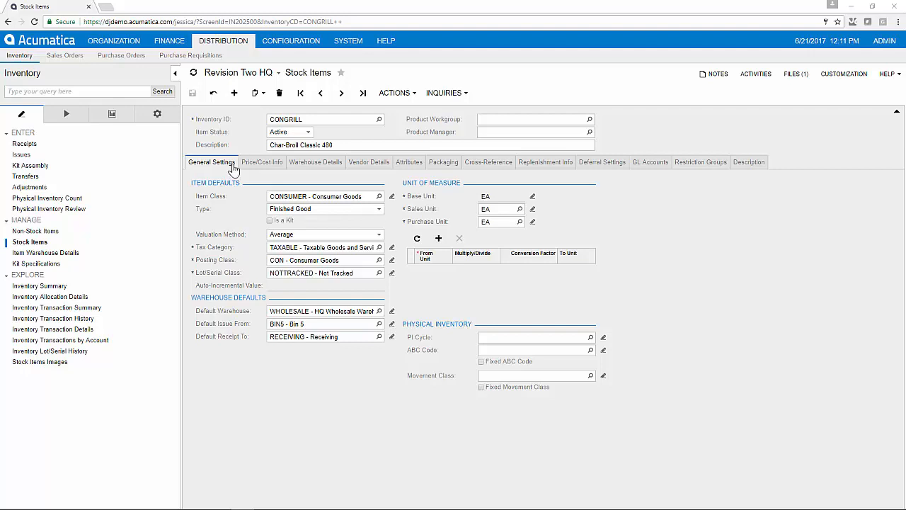
{"action": "mouse_move", "coordinate": [238, 208]}
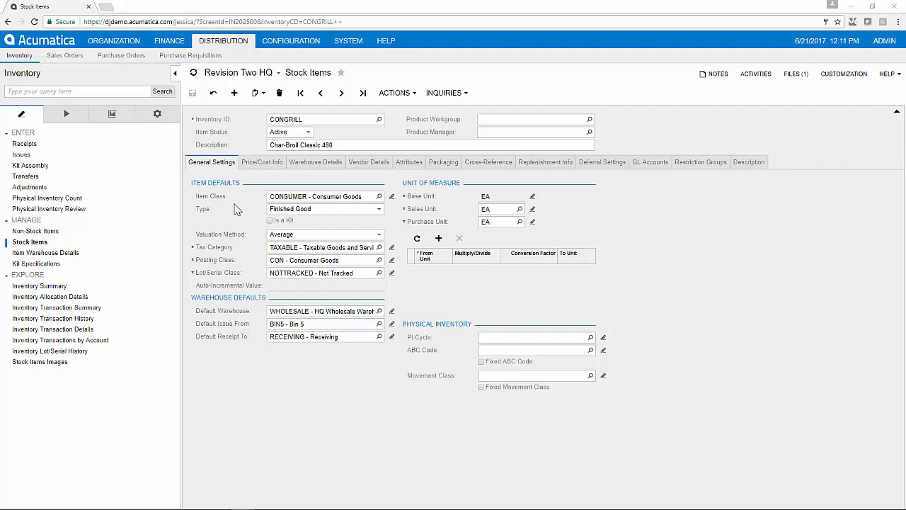
{"action": "mouse_move", "coordinate": [264, 206]}
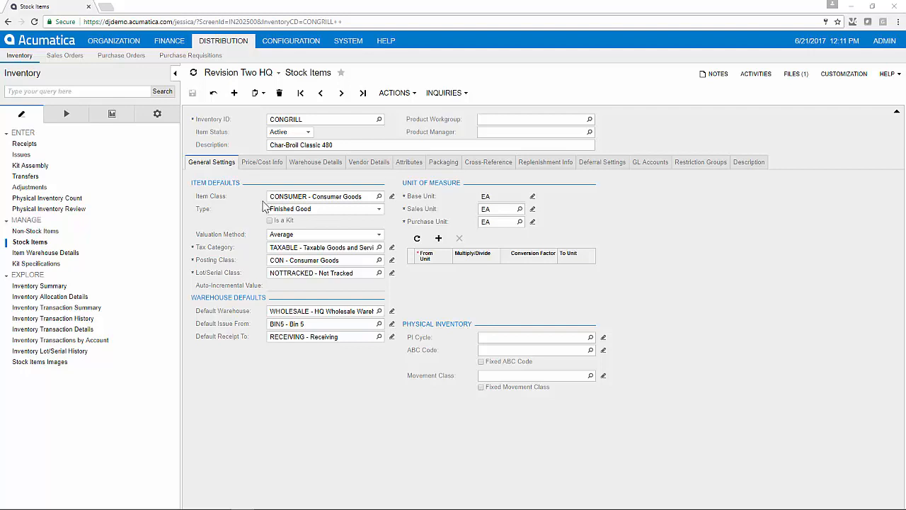
{"action": "mouse_move", "coordinate": [255, 284]}
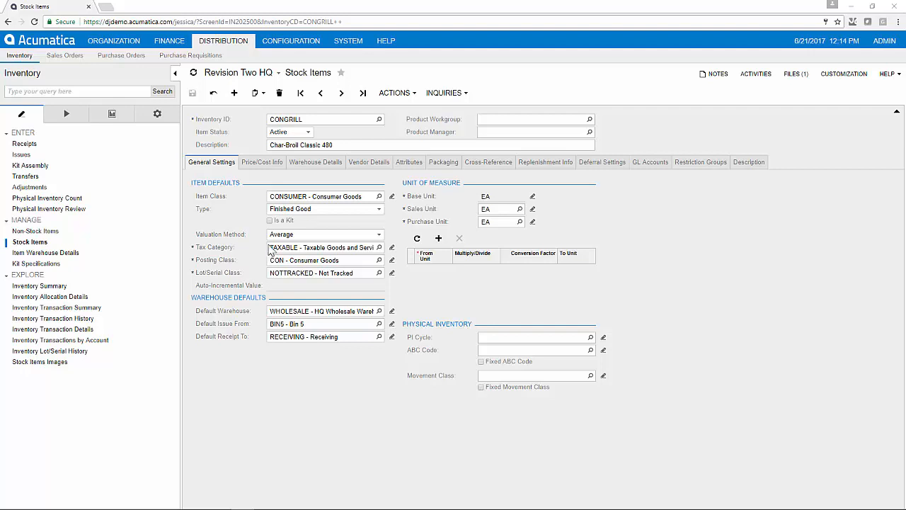
{"action": "left_click", "coordinate": [379, 234]}
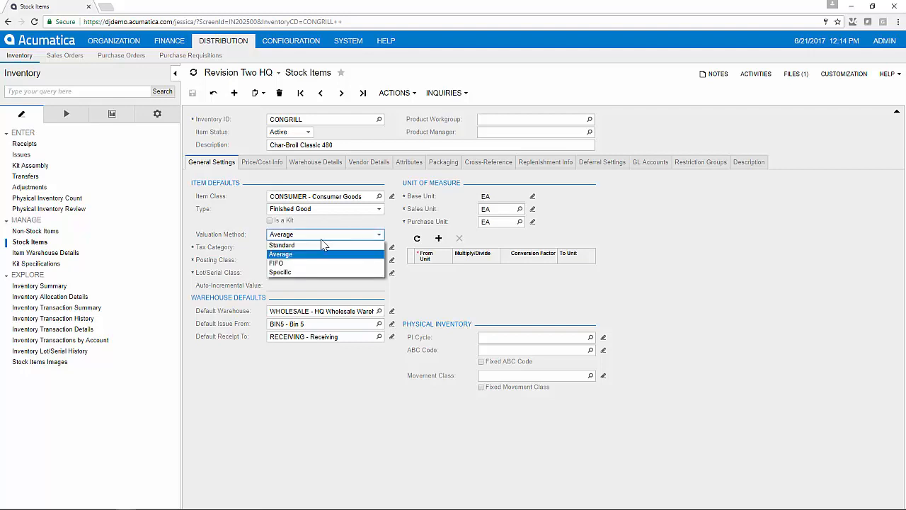
{"action": "mouse_move", "coordinate": [325, 257]}
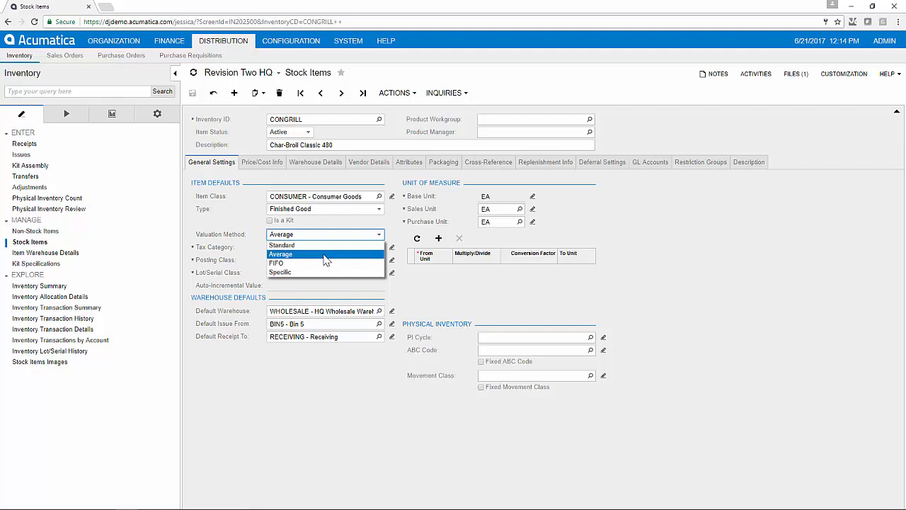
{"action": "mouse_move", "coordinate": [324, 262]}
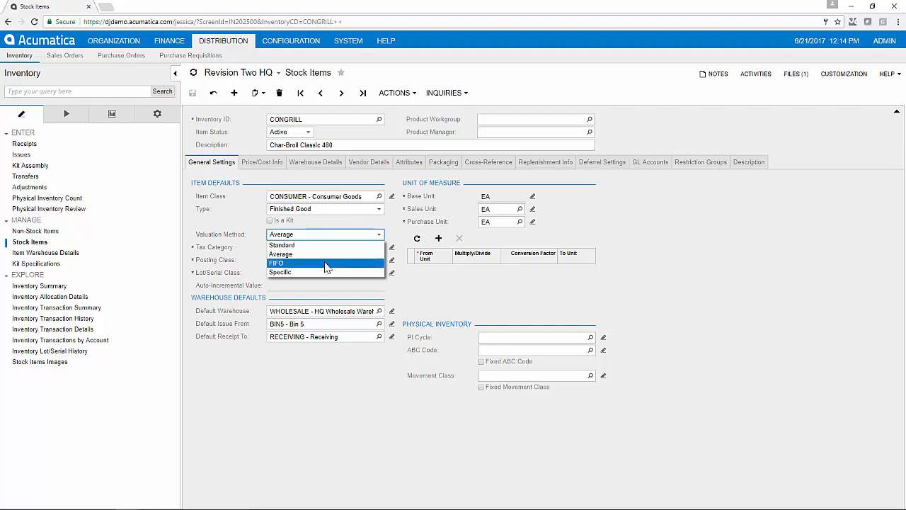
{"action": "left_click", "coordinate": [280, 254]}
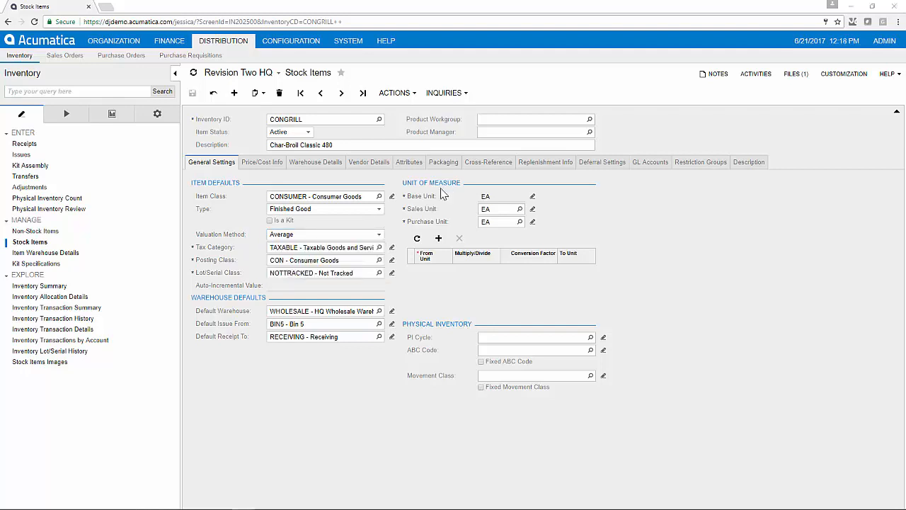
{"action": "mouse_move", "coordinate": [440, 216]}
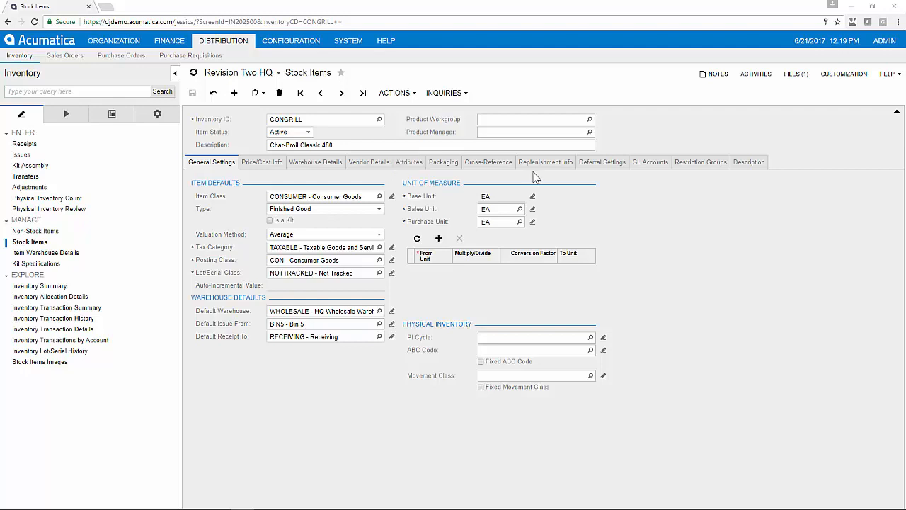
- Review CONGRILL's Replenishment Info, including the reorder point of 10
{"action": "left_click", "coordinate": [545, 163]}
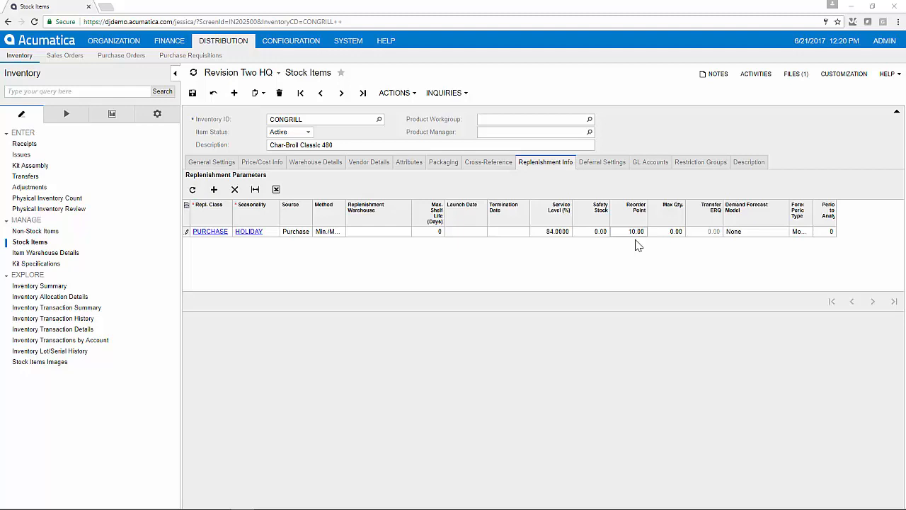
{"action": "left_click", "coordinate": [211, 161]}
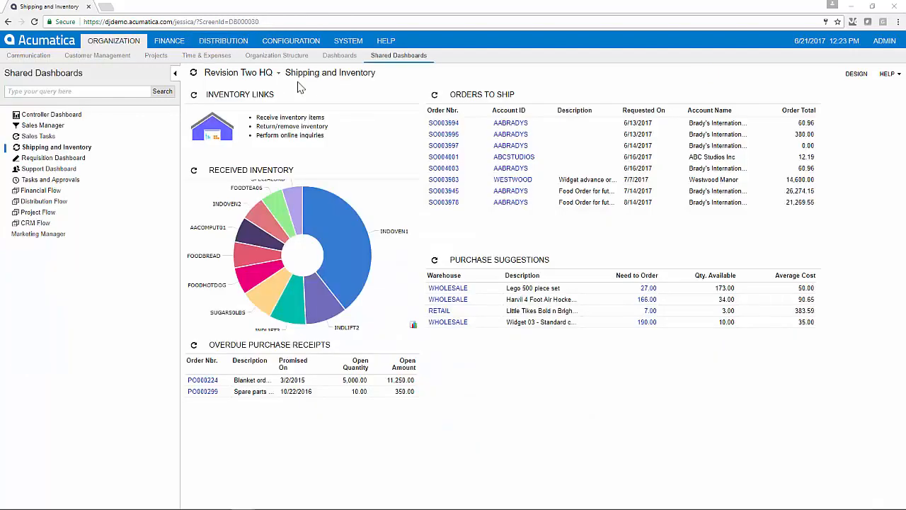
{"action": "mouse_move", "coordinate": [346, 88]}
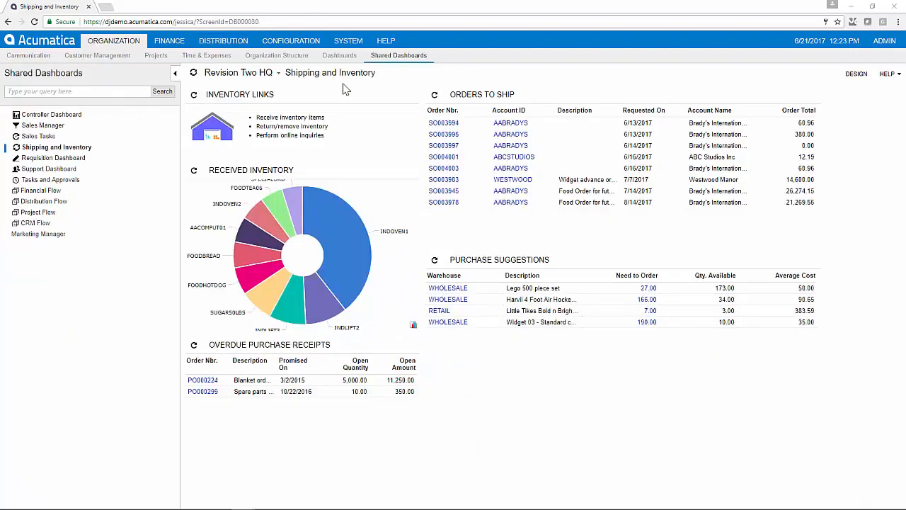
{"action": "mouse_move", "coordinate": [455, 238]}
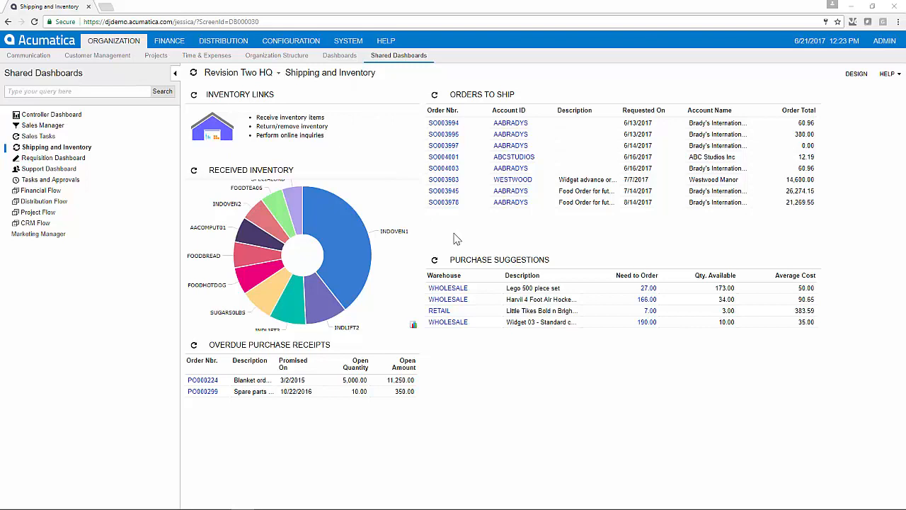
{"action": "mouse_move", "coordinate": [485, 267]}
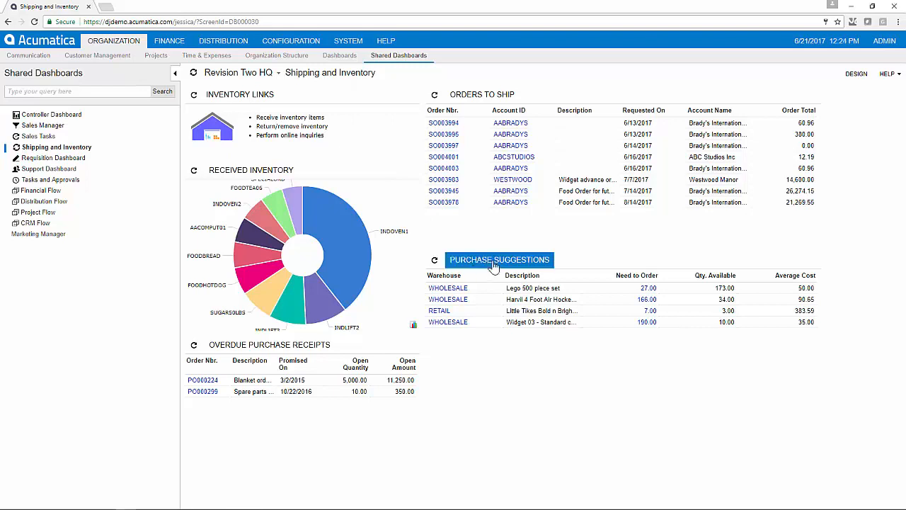
- Open the full purchase suggestions list to reach replenishment for AALEGO500
{"action": "left_click", "coordinate": [499, 259]}
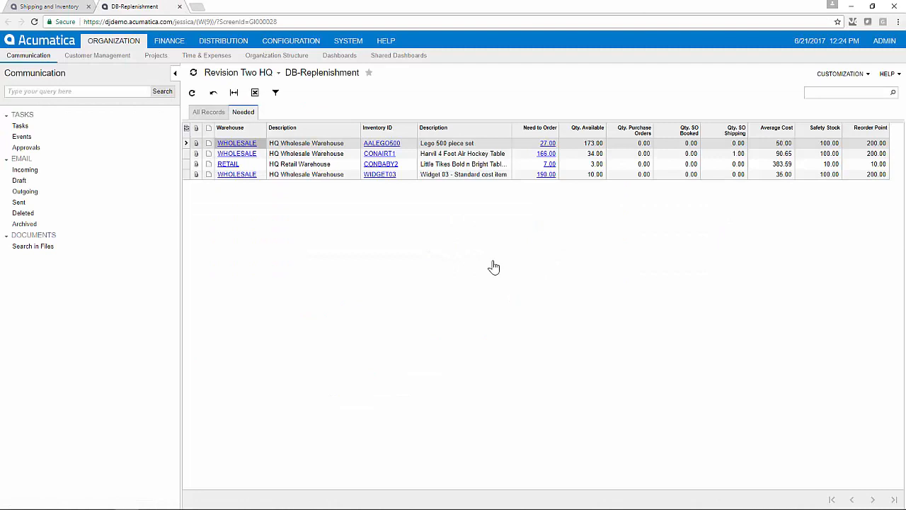
{"action": "mouse_move", "coordinate": [342, 198]}
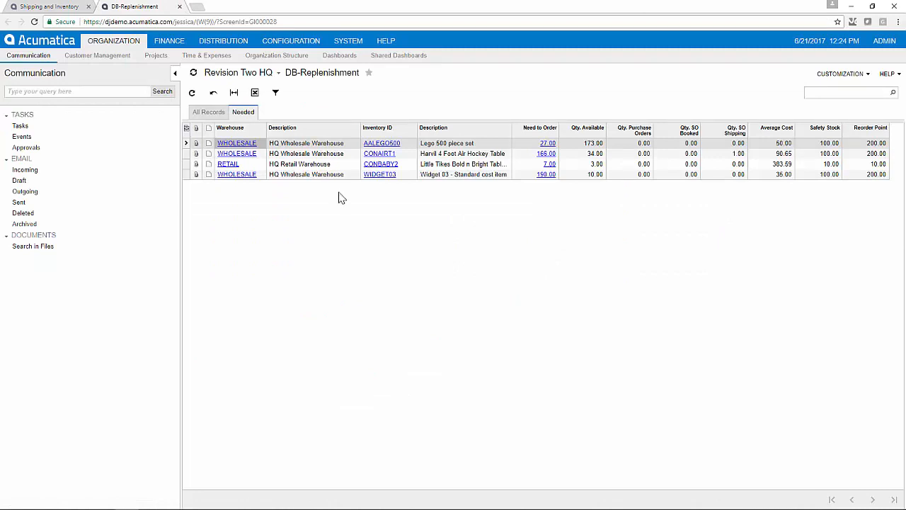
{"action": "mouse_move", "coordinate": [530, 163]}
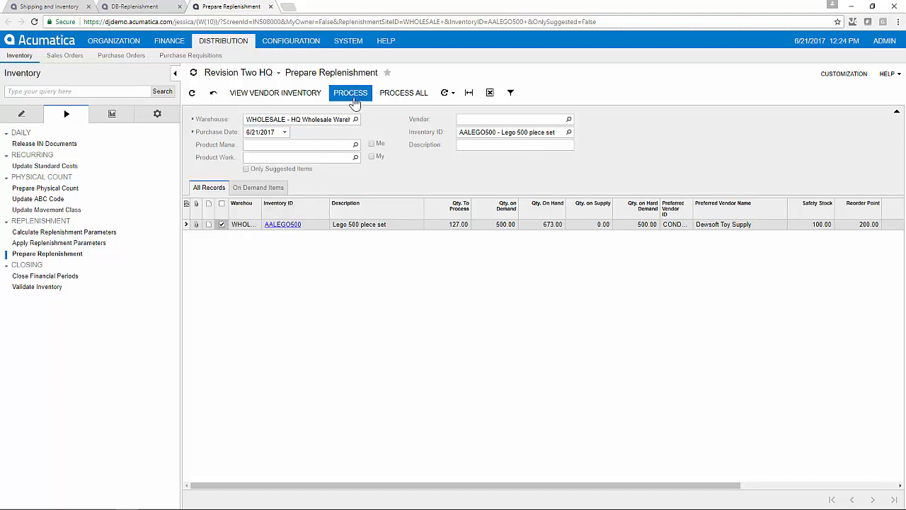
- Process replenishment for the AALEGO500 line, creating a 127-unit purchase order
{"action": "left_click", "coordinate": [350, 93]}
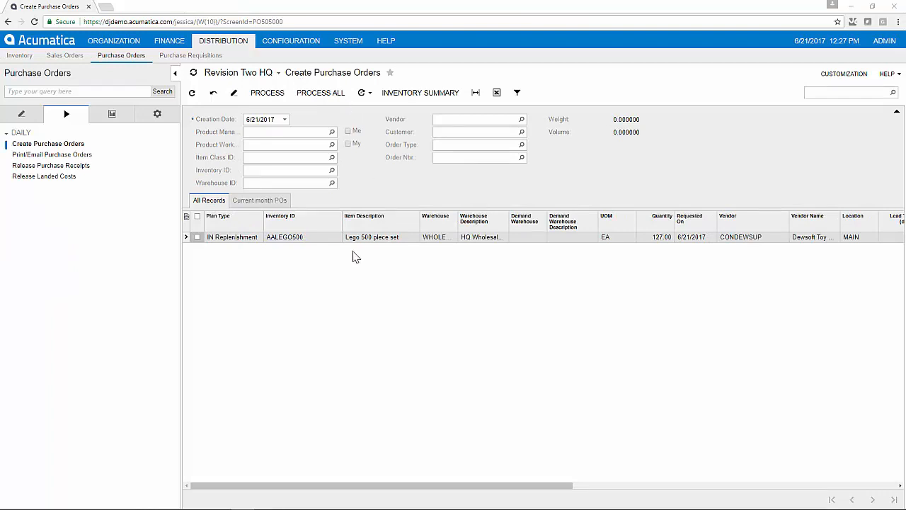
{"action": "left_click", "coordinate": [198, 237]}
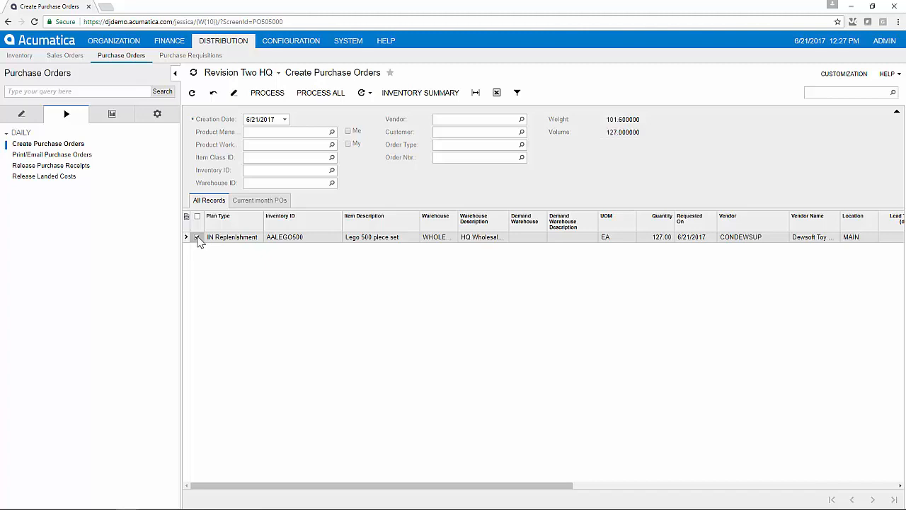
{"action": "left_click", "coordinate": [197, 236]}
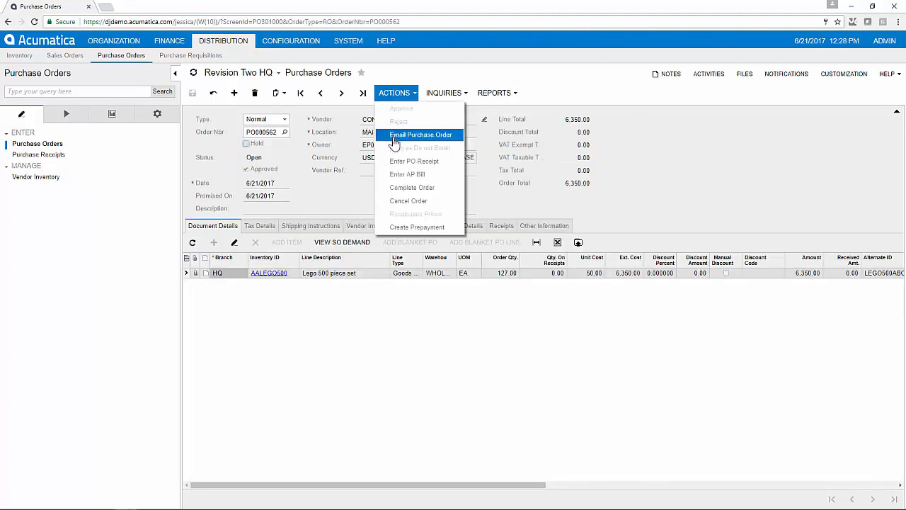
- Email PO000562 to the vendor and confirm the email activity was logged
{"action": "left_click", "coordinate": [421, 134]}
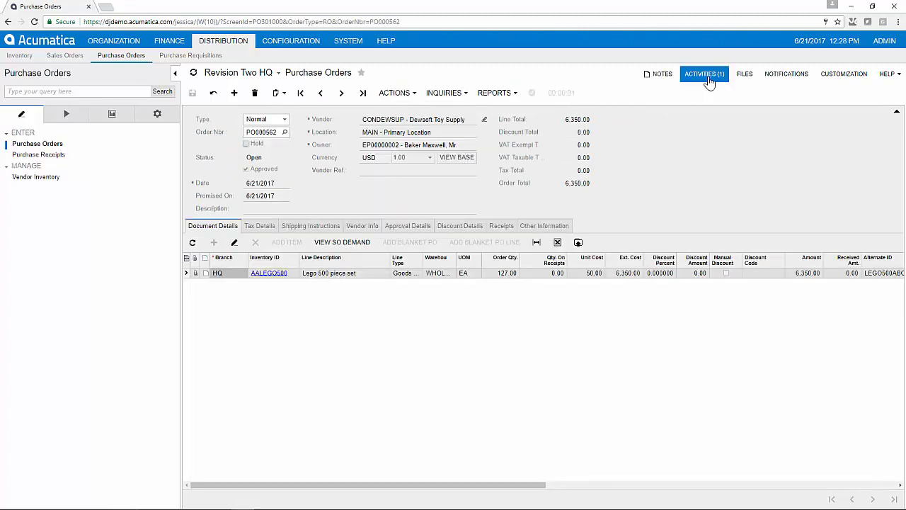
{"action": "left_click", "coordinate": [704, 73]}
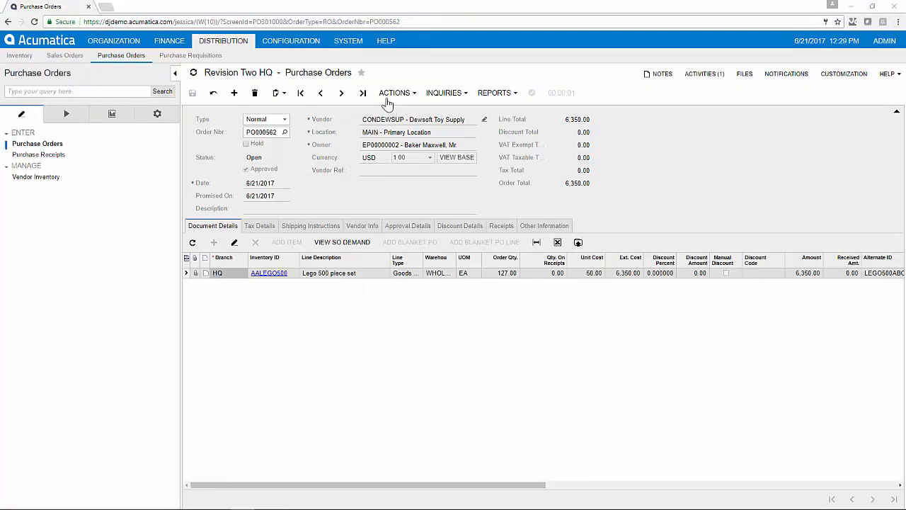
{"action": "left_click", "coordinate": [395, 93]}
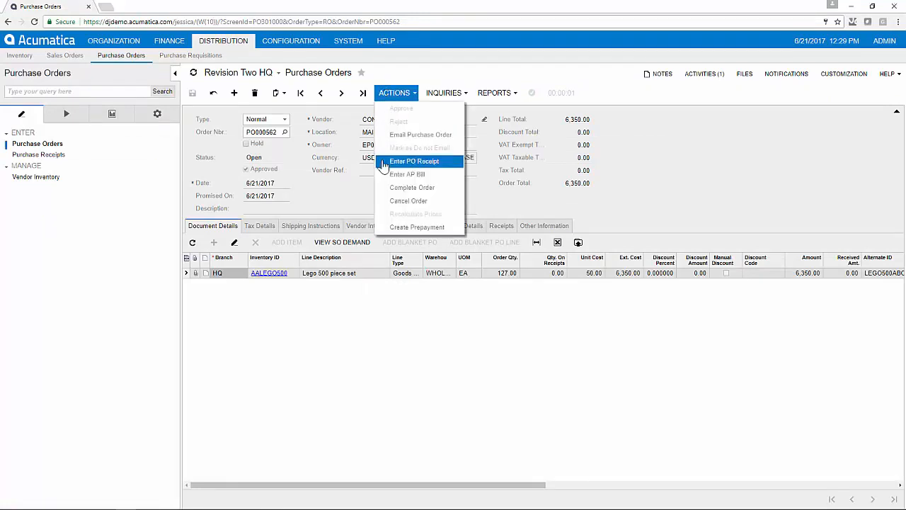
- Enter a PO receipt for the 127 Lego sets and release PR000498
{"action": "left_click", "coordinate": [414, 161]}
{"action": "type", "text": "343"}
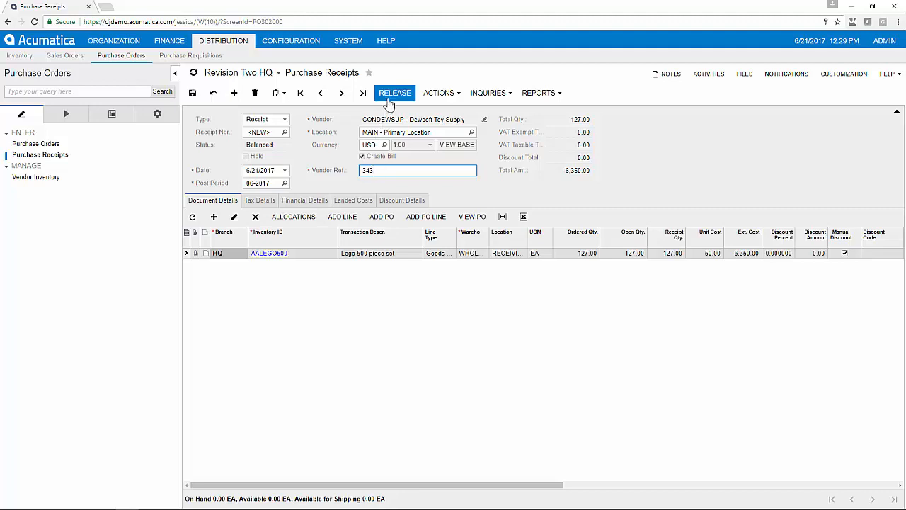
{"action": "left_click", "coordinate": [394, 93]}
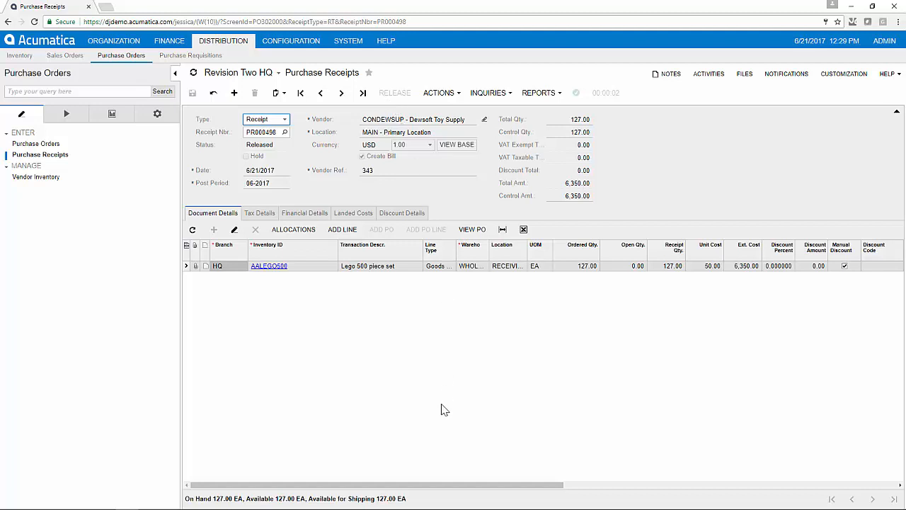
{"action": "mouse_move", "coordinate": [189, 498]}
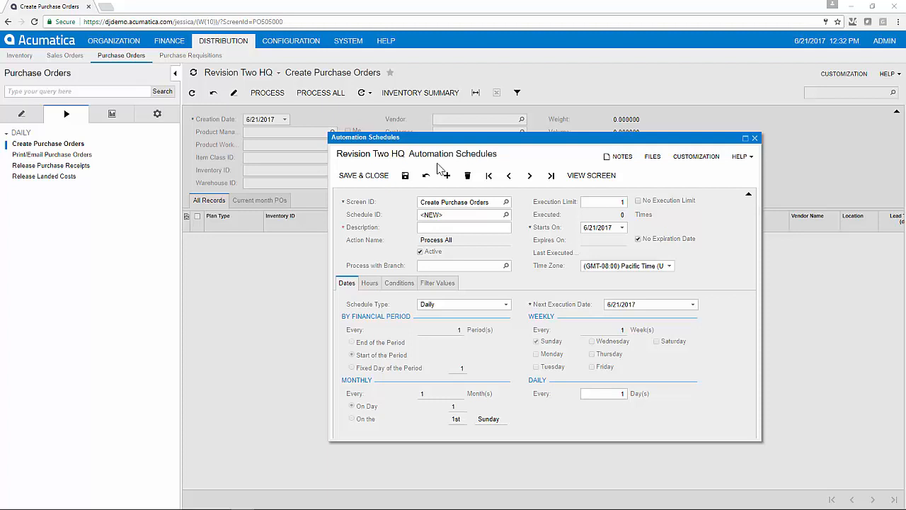
{"action": "mouse_move", "coordinate": [481, 169]}
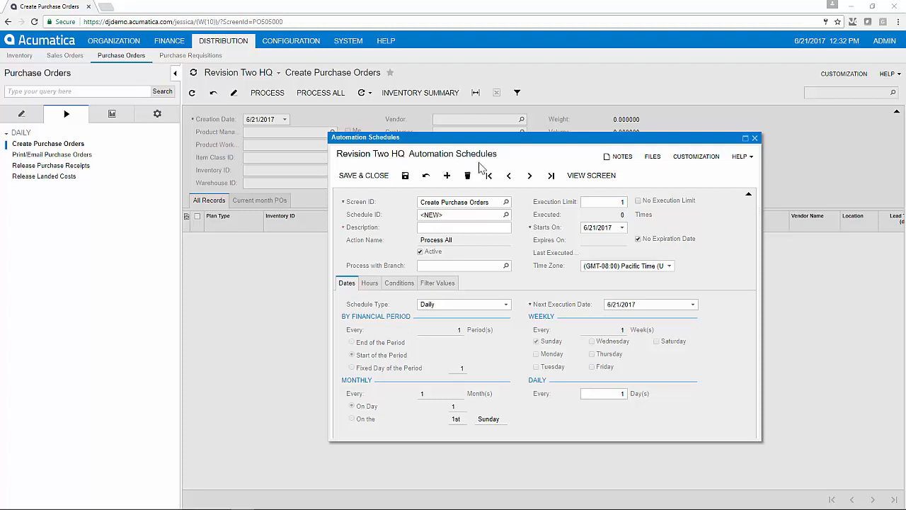
{"action": "mouse_move", "coordinate": [367, 258]}
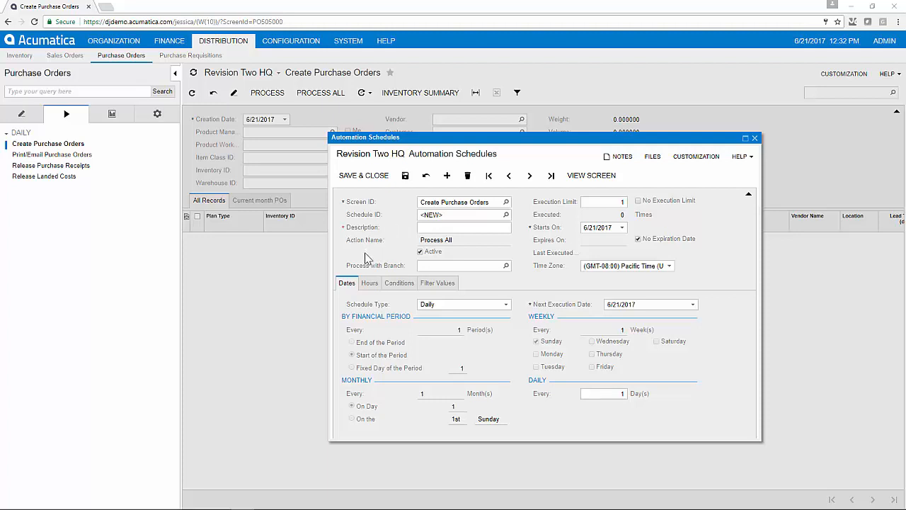
{"action": "mouse_move", "coordinate": [376, 298]}
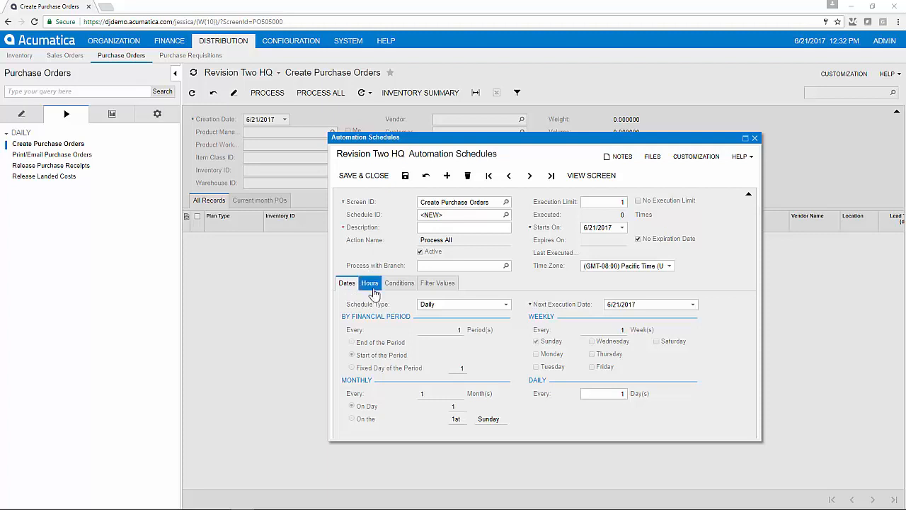
- Leave the Create Purchase Orders automation schedule dialog
{"action": "left_click", "coordinate": [347, 283]}
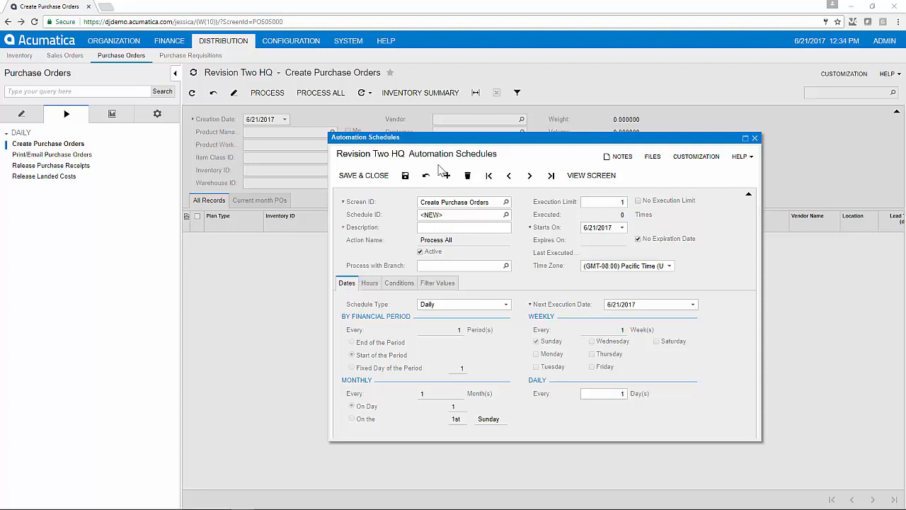
{"action": "mouse_move", "coordinate": [430, 170]}
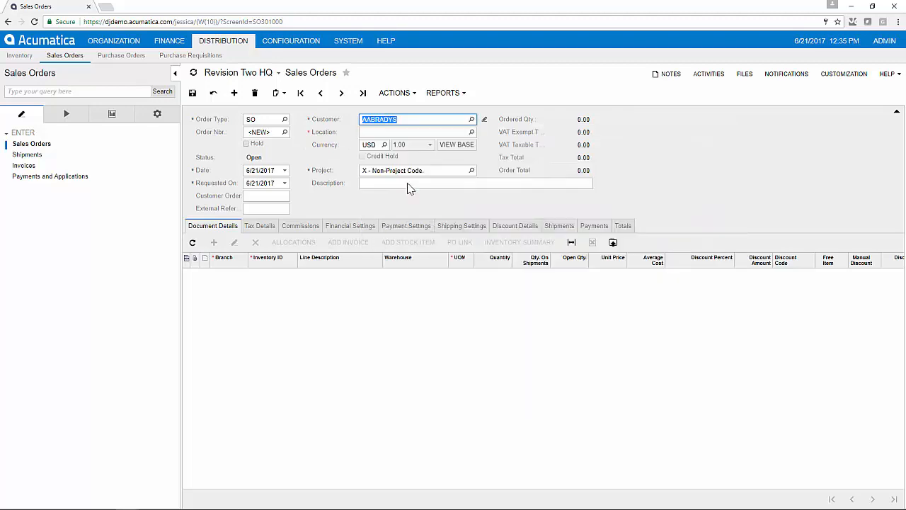
- Commit customer AABRADYS at location MAIN and open the inventory lookup for stock items
{"action": "left_click", "coordinate": [350, 225]}
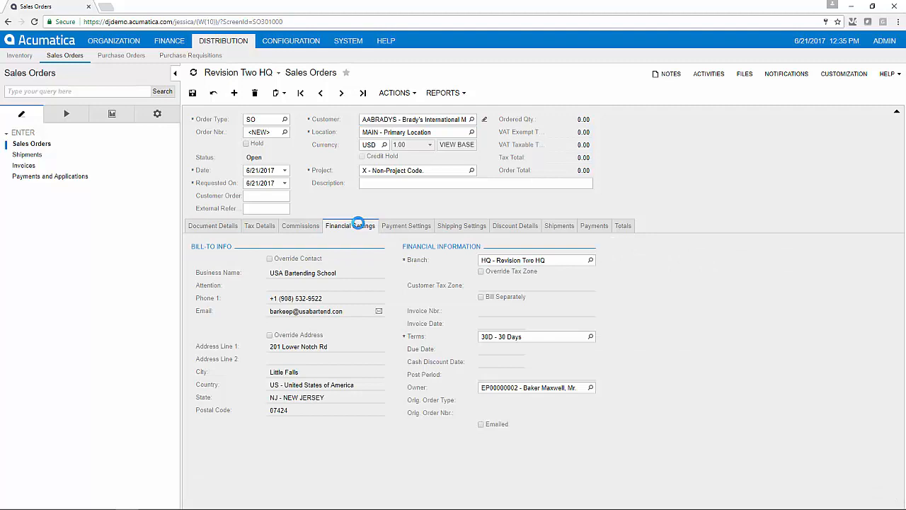
{"action": "left_click", "coordinate": [212, 225]}
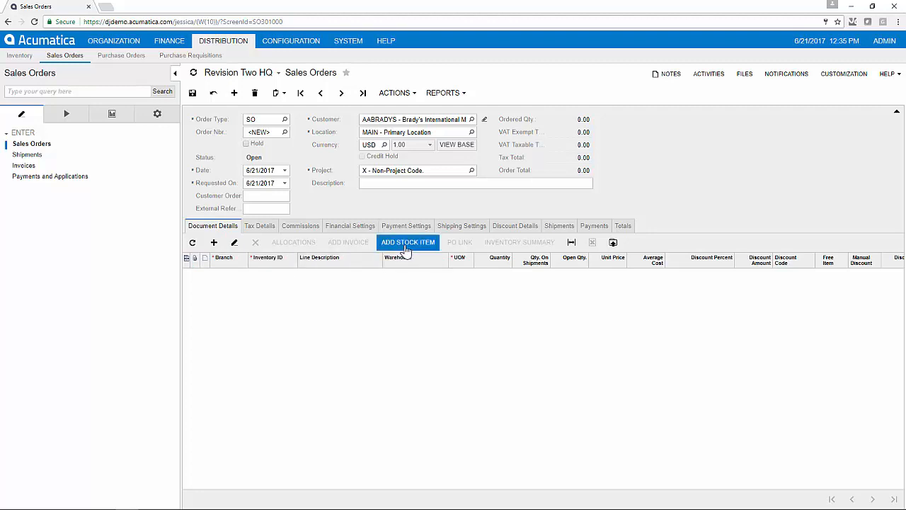
{"action": "left_click", "coordinate": [408, 242]}
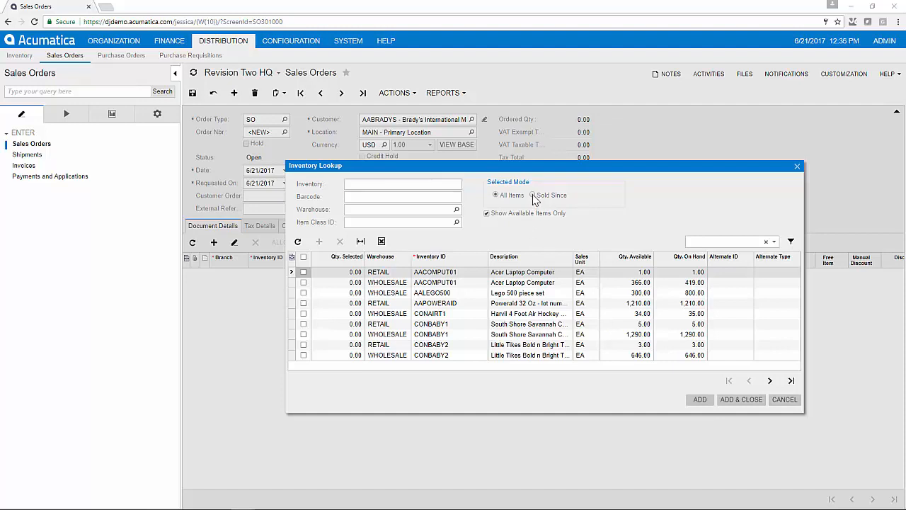
- Filter items sold since 2014 and add Acer Laptop AACOMPUT01 from RETAIL at 500.00
{"action": "left_click", "coordinate": [532, 195]}
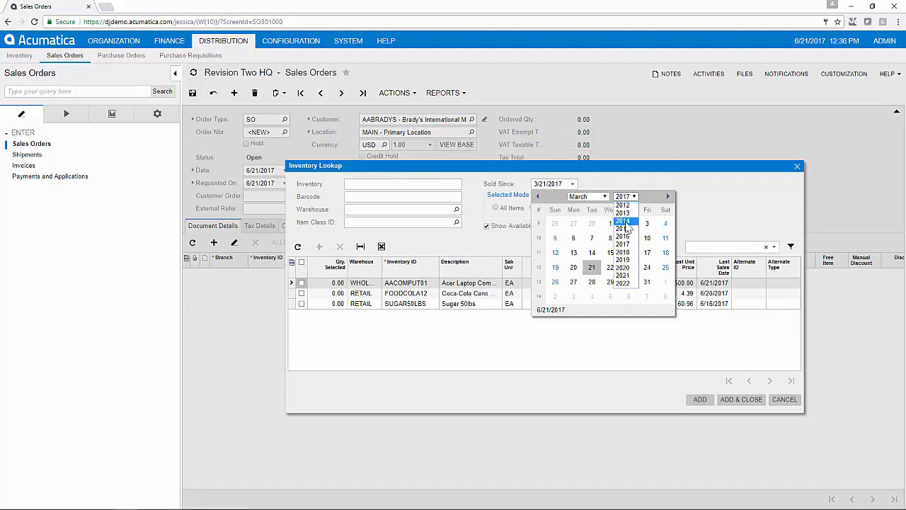
{"action": "left_click", "coordinate": [622, 221]}
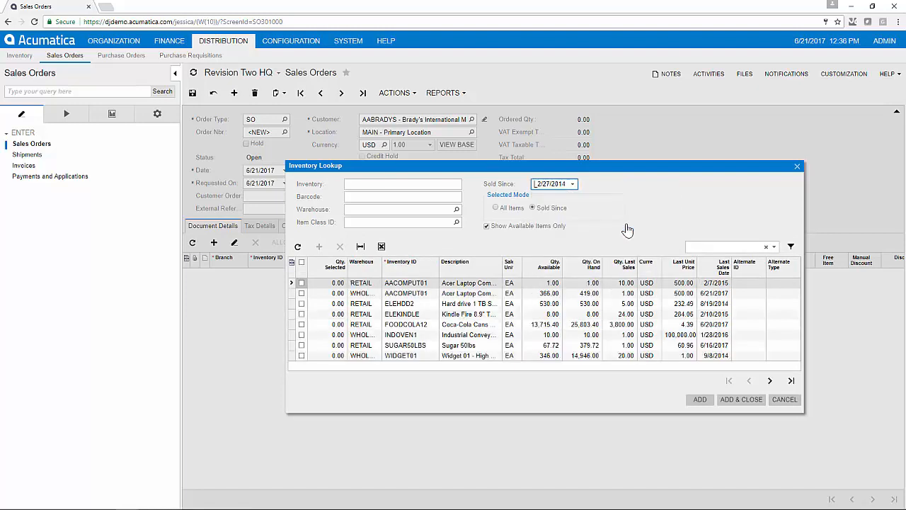
{"action": "left_click", "coordinate": [301, 282]}
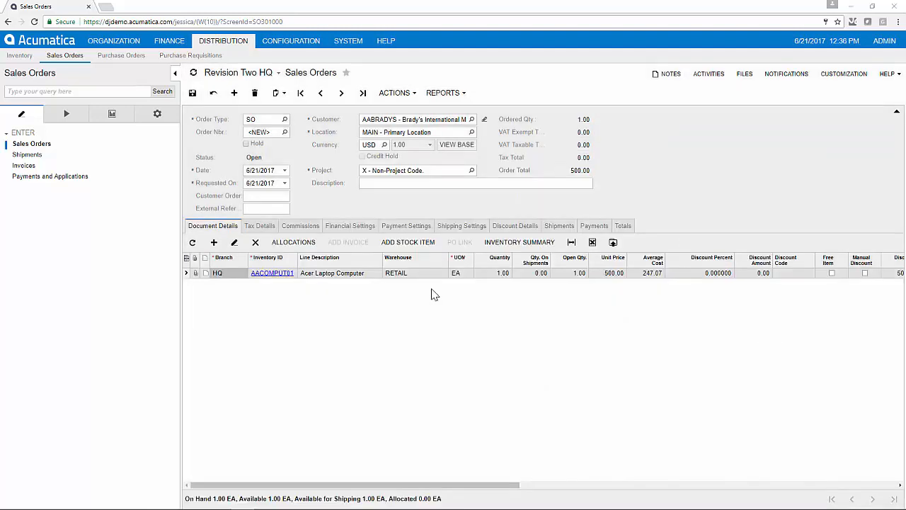
- Shop carrier rates and select UPS Ground, bringing the order total to 518.96
{"action": "left_click", "coordinate": [462, 225]}
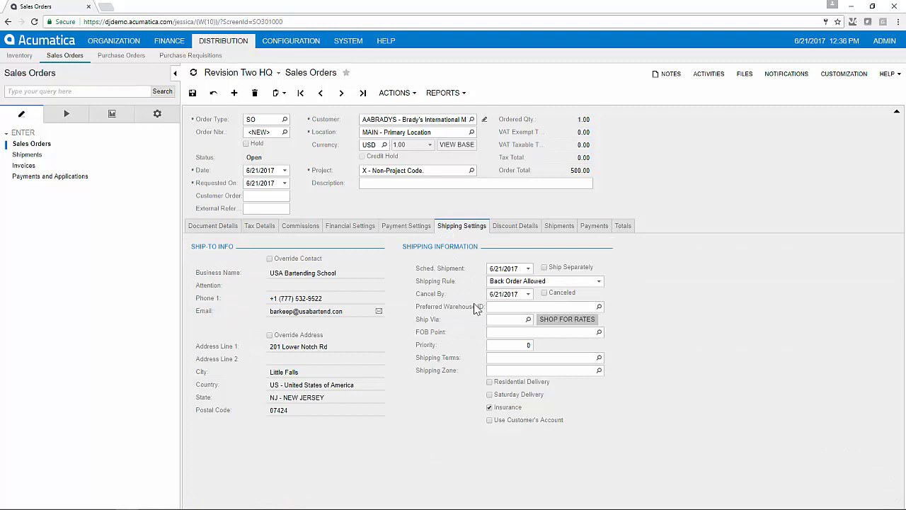
{"action": "left_click", "coordinate": [566, 318]}
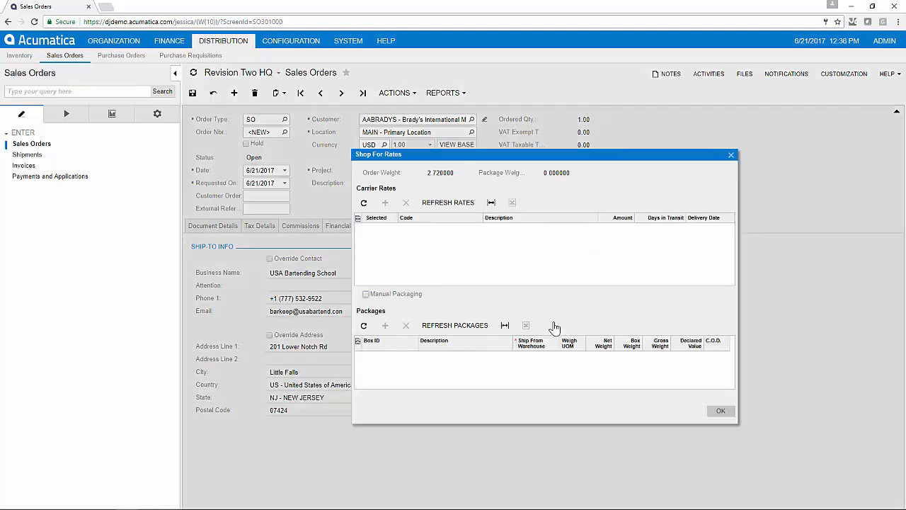
{"action": "left_click", "coordinate": [447, 203]}
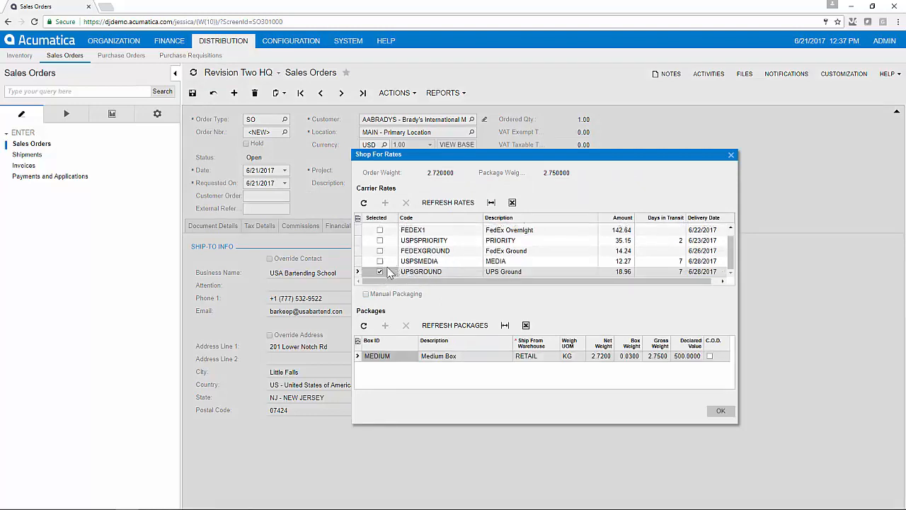
{"action": "left_click", "coordinate": [720, 411]}
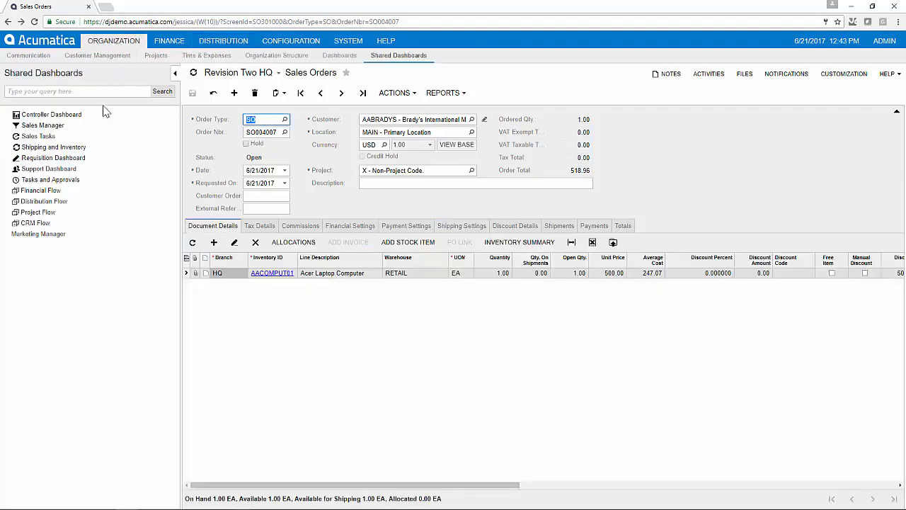
- From the Shipping and Inventory dashboard, create a shipment for order SO004007, producing shipment 001414
{"action": "left_click", "coordinate": [56, 147]}
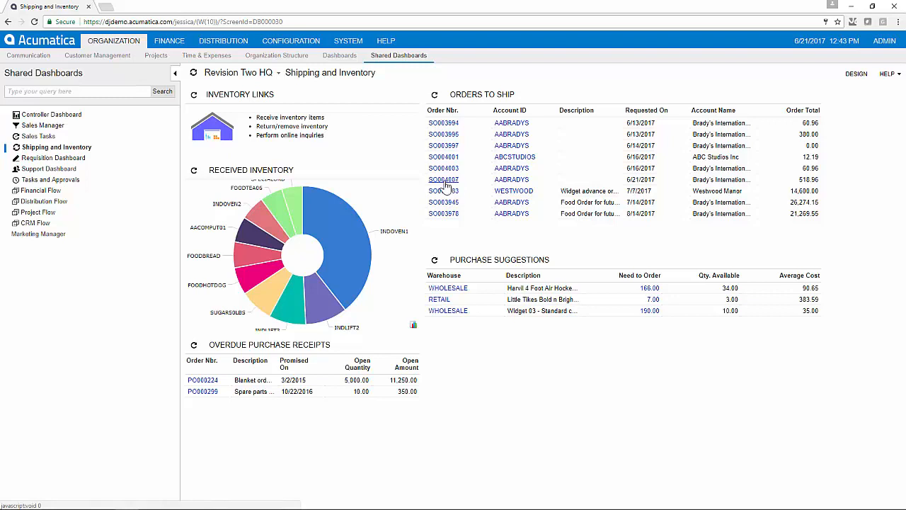
{"action": "left_click", "coordinate": [444, 179]}
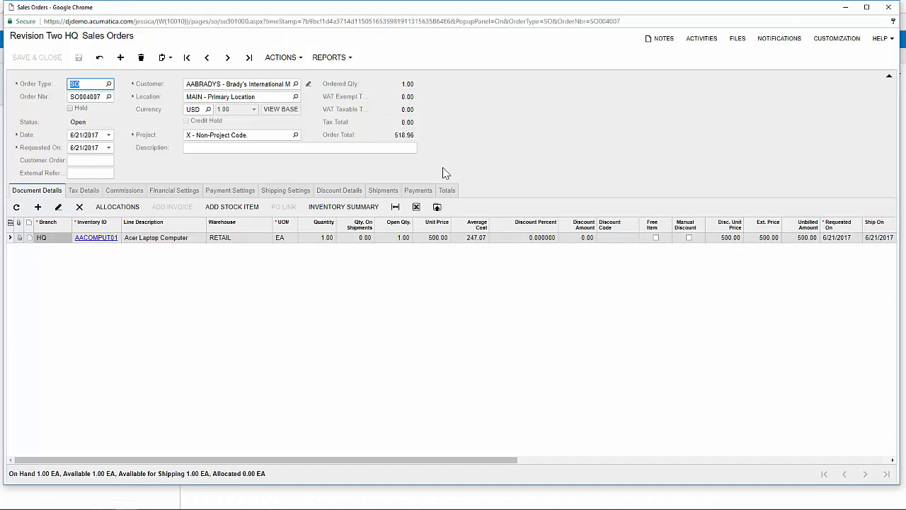
{"action": "left_click", "coordinate": [280, 57]}
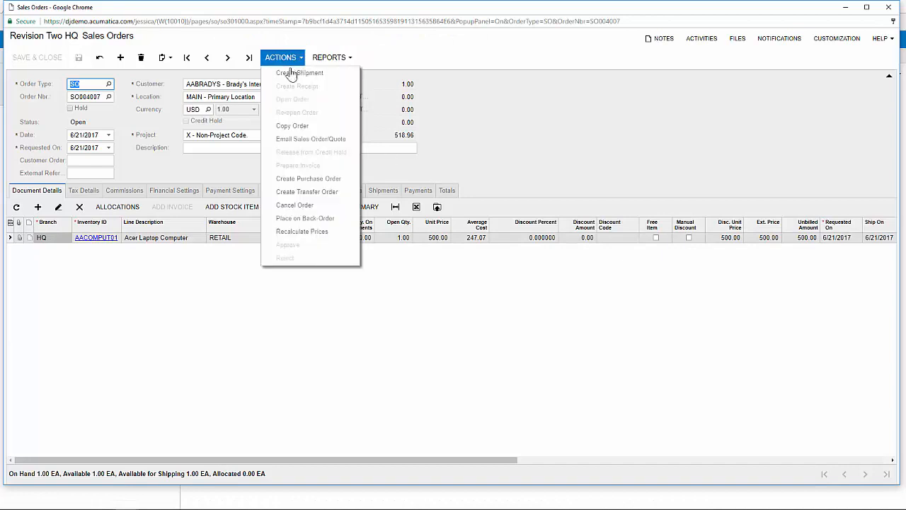
{"action": "left_click", "coordinate": [299, 73]}
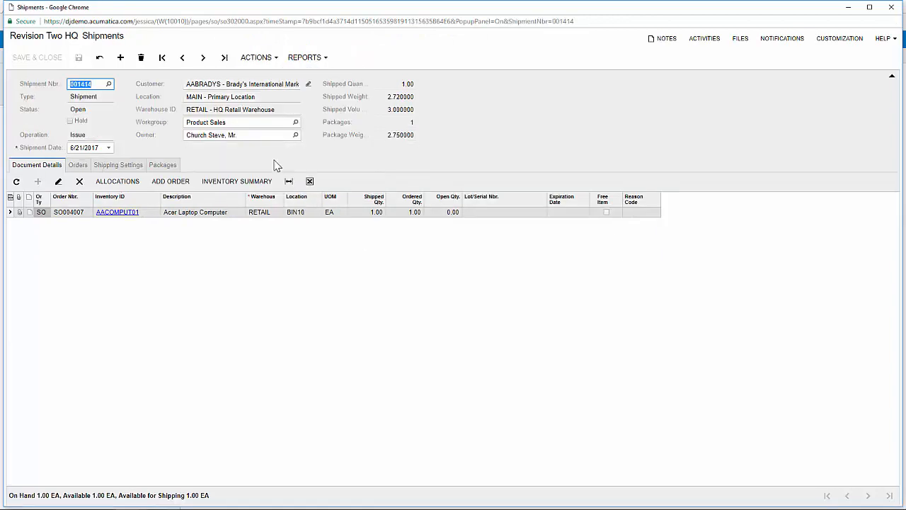
- Print the pick list for shipment 001414
{"action": "left_click", "coordinate": [256, 58]}
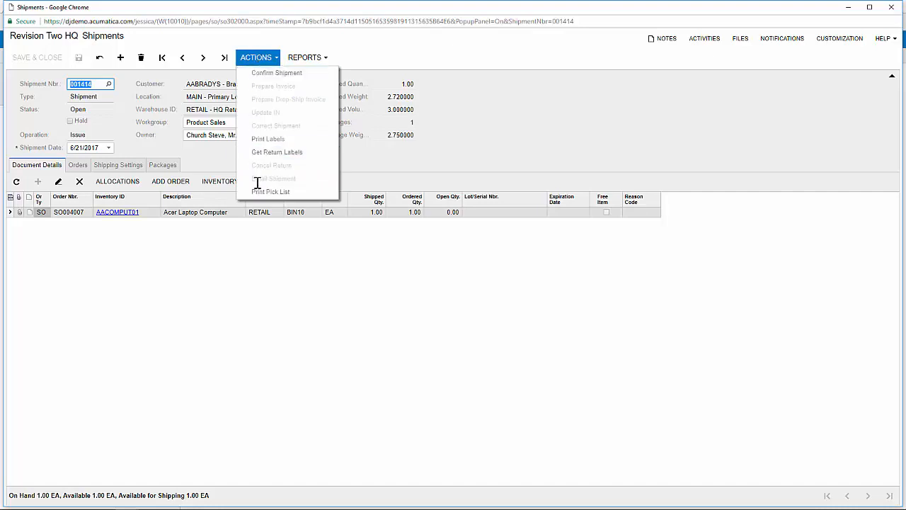
{"action": "left_click", "coordinate": [270, 191]}
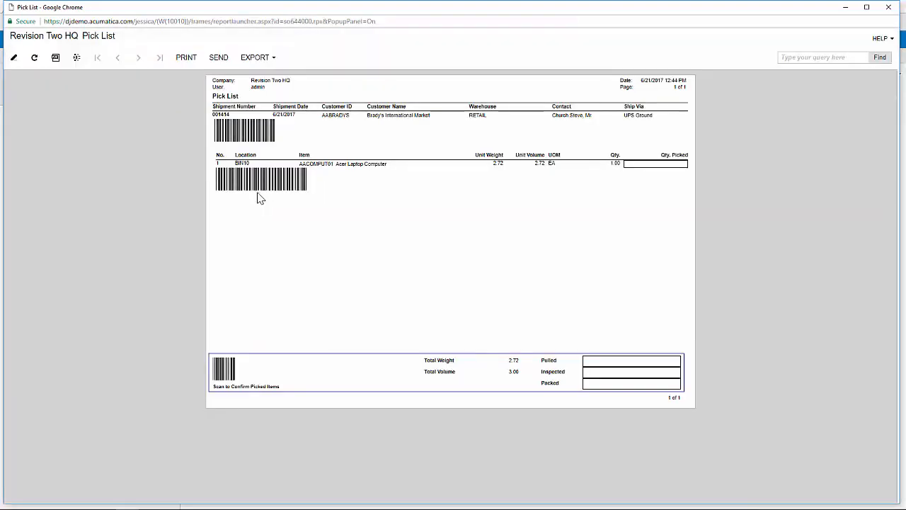
{"action": "mouse_move", "coordinate": [280, 204]}
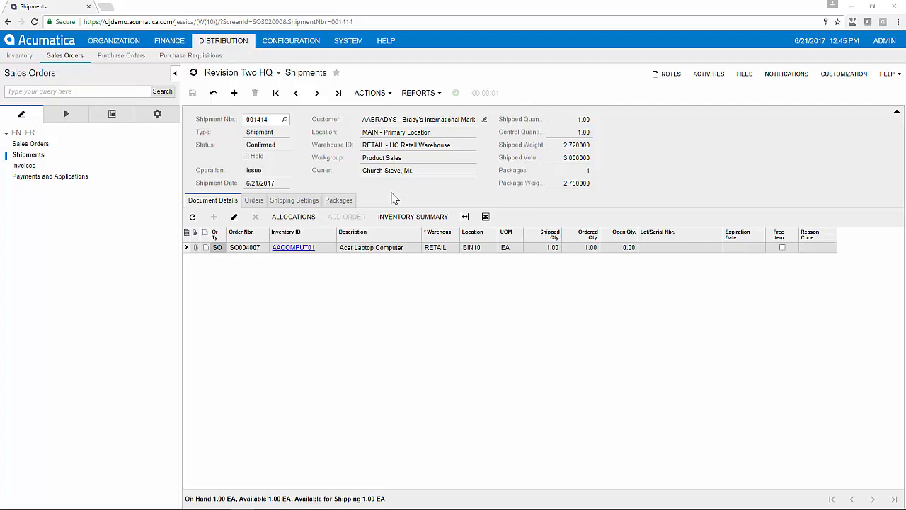
- Check the shipment's package tracking number, then prepare invoice AR005140 from shipment 001414
{"action": "left_click", "coordinate": [339, 199]}
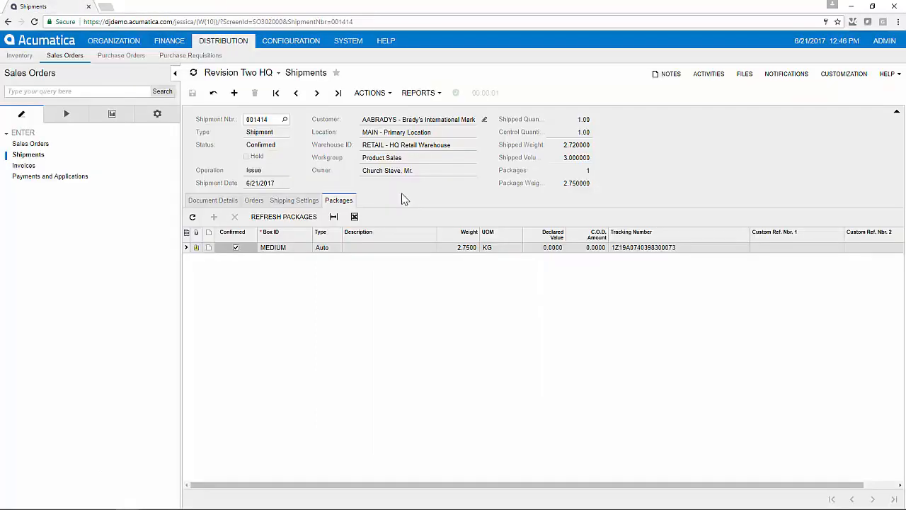
{"action": "left_click", "coordinate": [370, 93]}
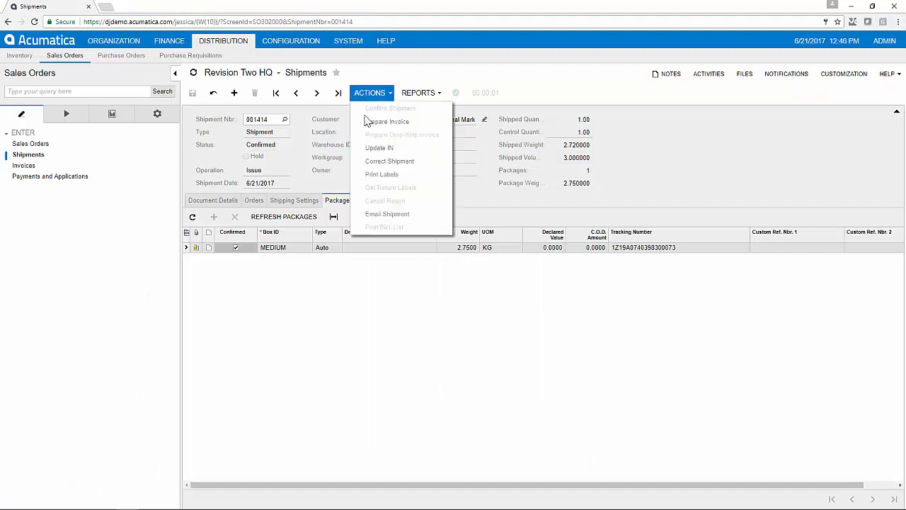
{"action": "mouse_move", "coordinate": [387, 121]}
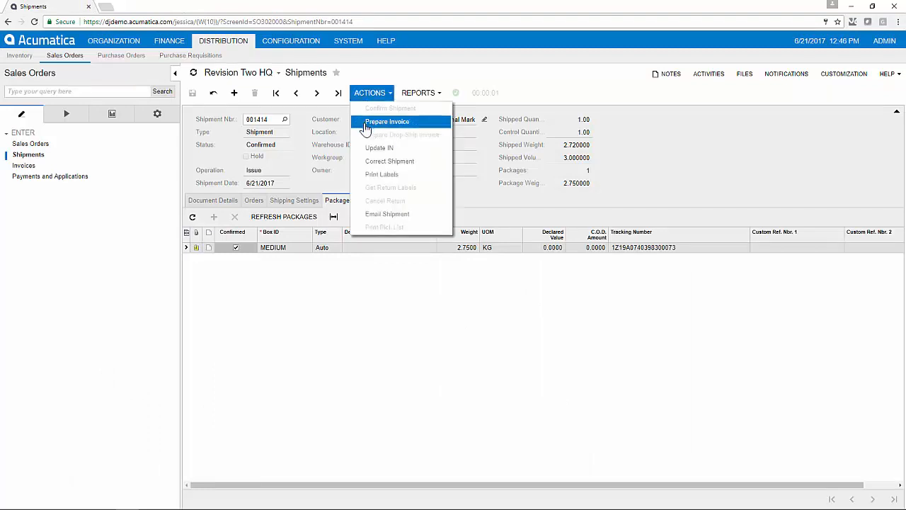
{"action": "left_click", "coordinate": [387, 121]}
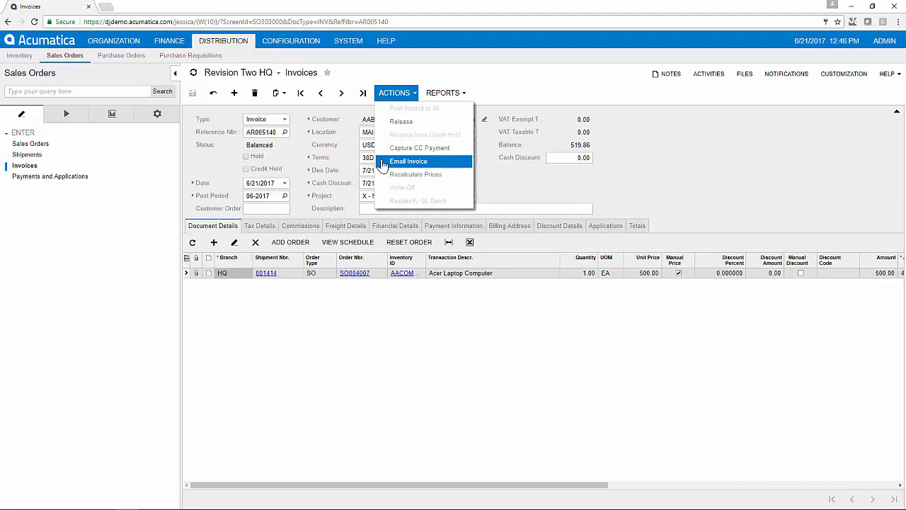
{"action": "mouse_move", "coordinate": [401, 121]}
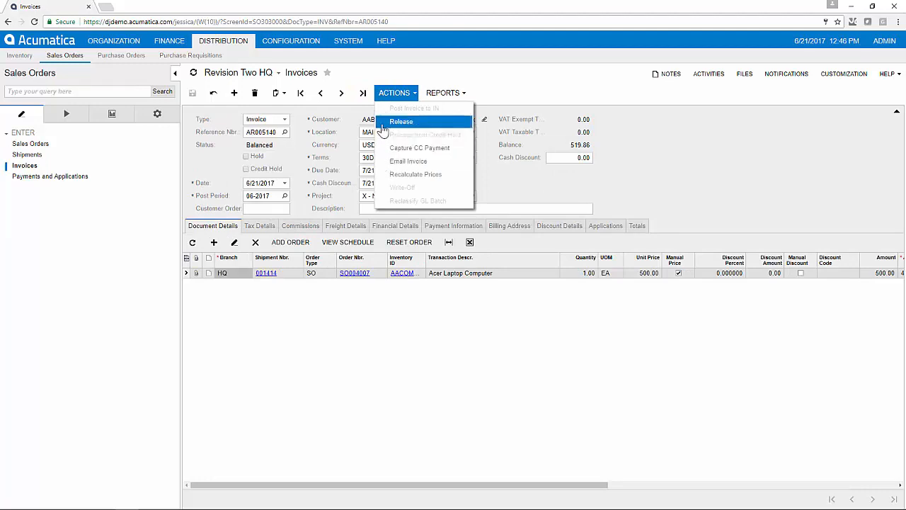
- Release invoice AR005140 and open its GL batch AR003384 totaling 519.86
{"action": "left_click", "coordinate": [400, 121]}
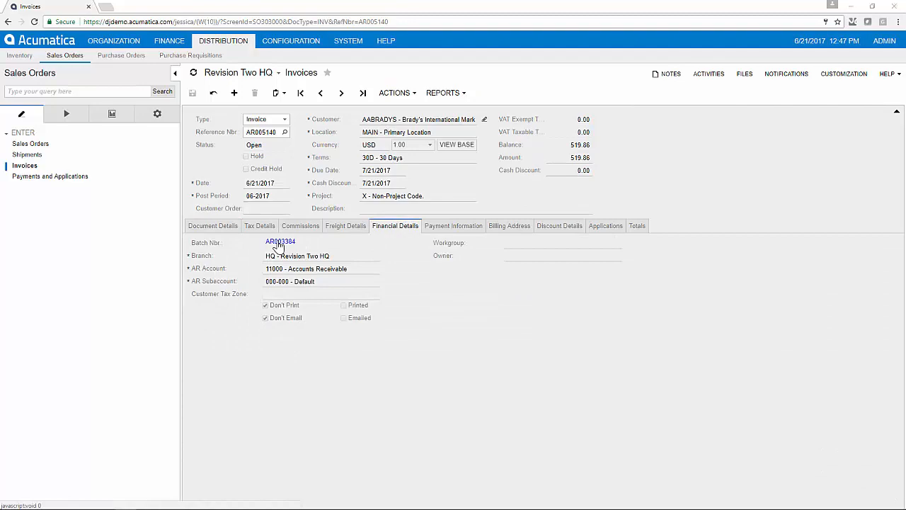
{"action": "left_click", "coordinate": [280, 242]}
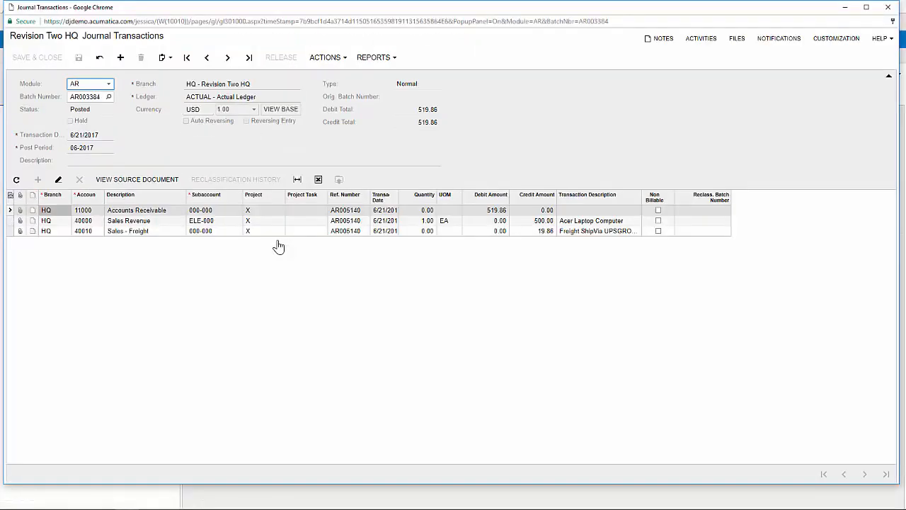